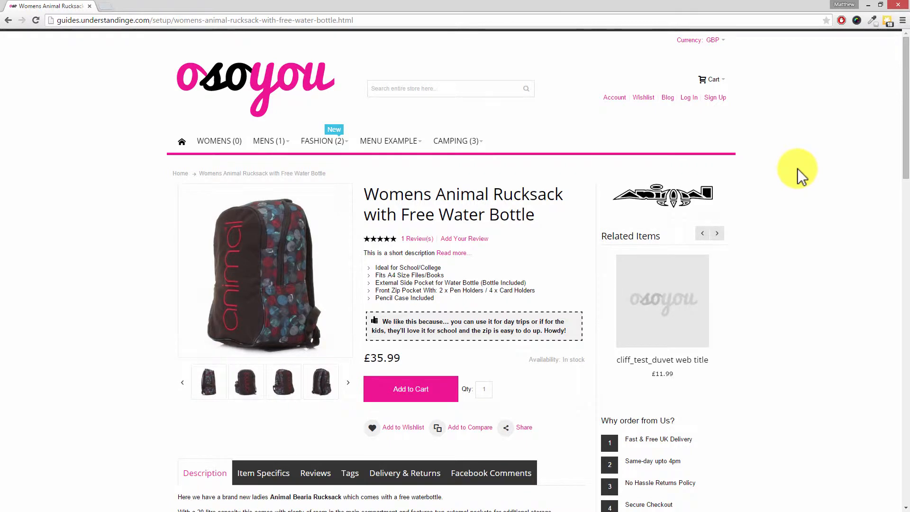
# - Scroll down the rucksack page and select the 'In stock' availability text
pyautogui.scroll(-3)
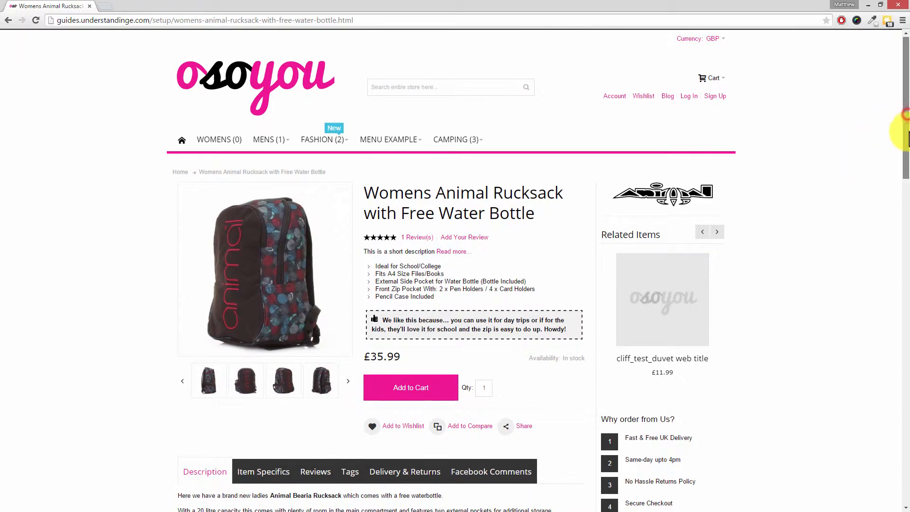
pyautogui.scroll(-3)
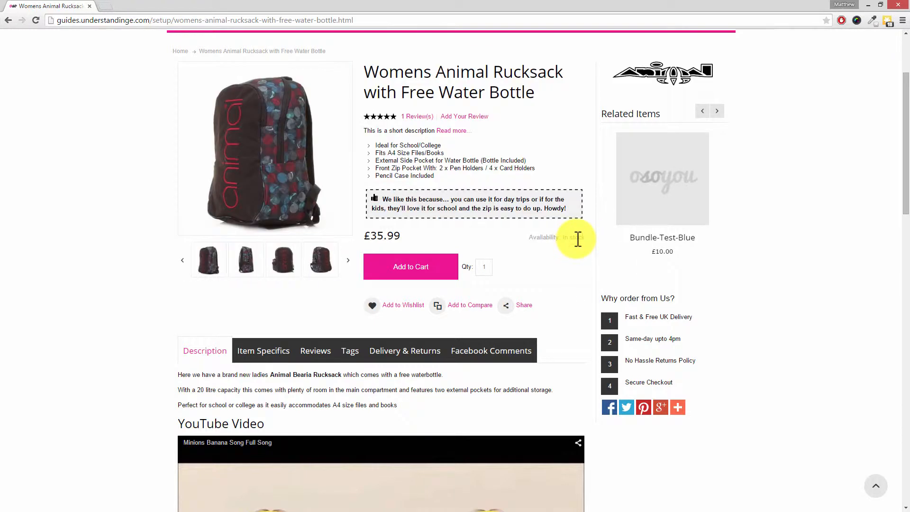
pyautogui.click(717, 111)
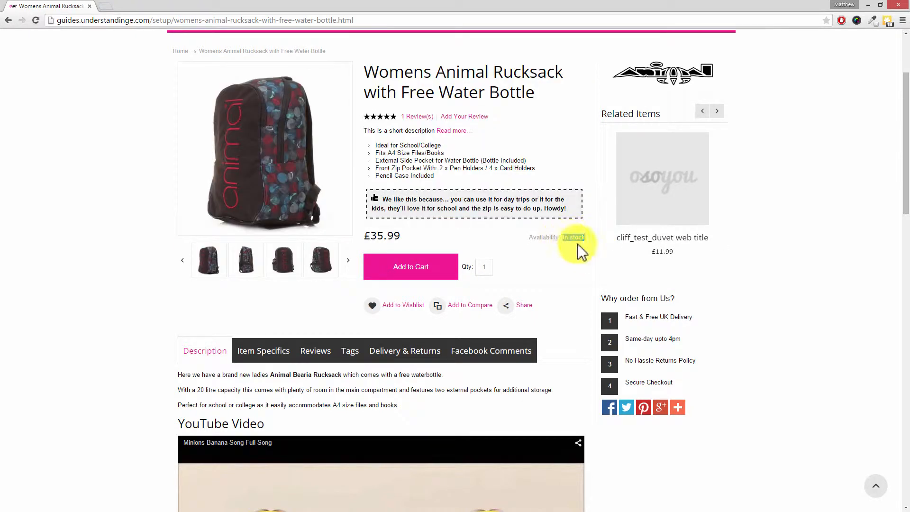
# - Inspect the 'In stock' label's markup and dock DevTools beneath the product page
pyautogui.rightClick(573, 237)
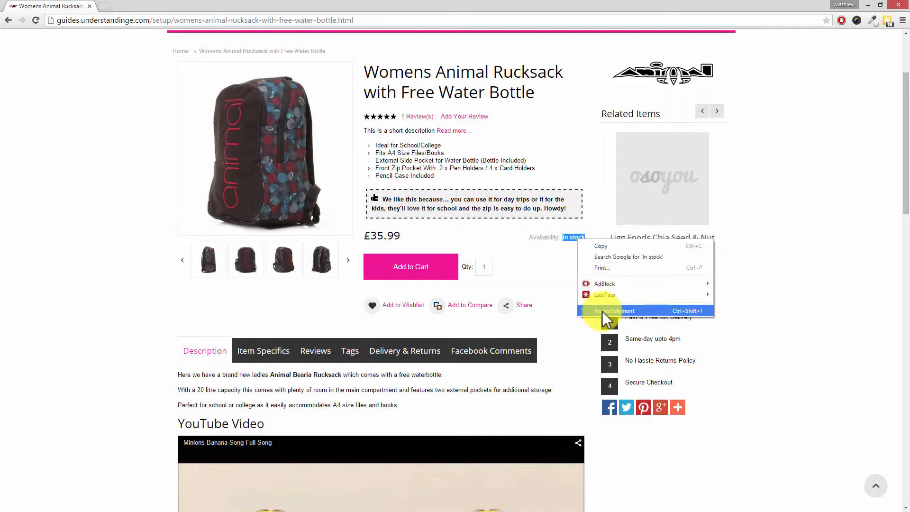
pyautogui.click(605, 316)
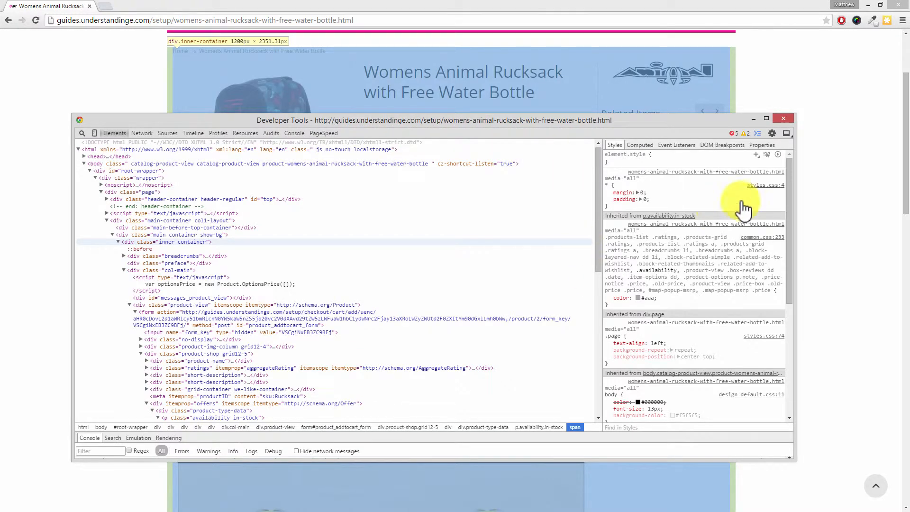
pyautogui.click(782, 119)
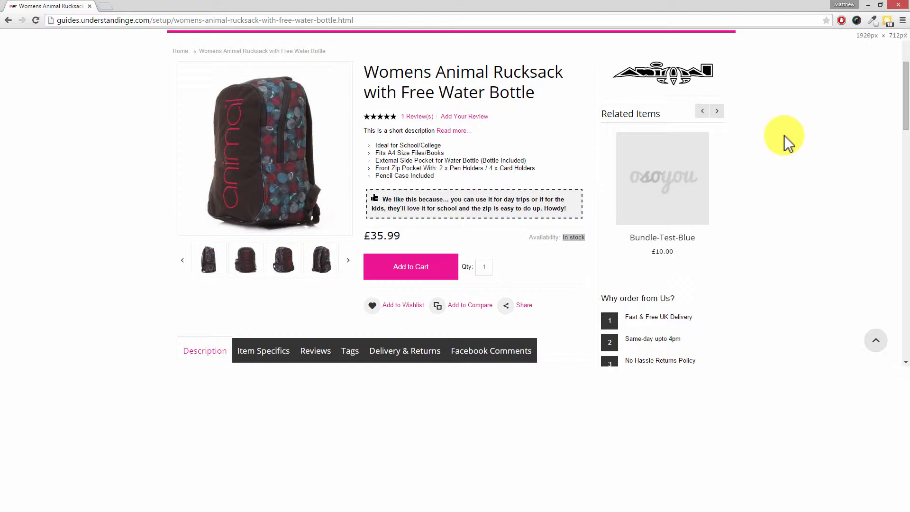
pyautogui.press('F12')
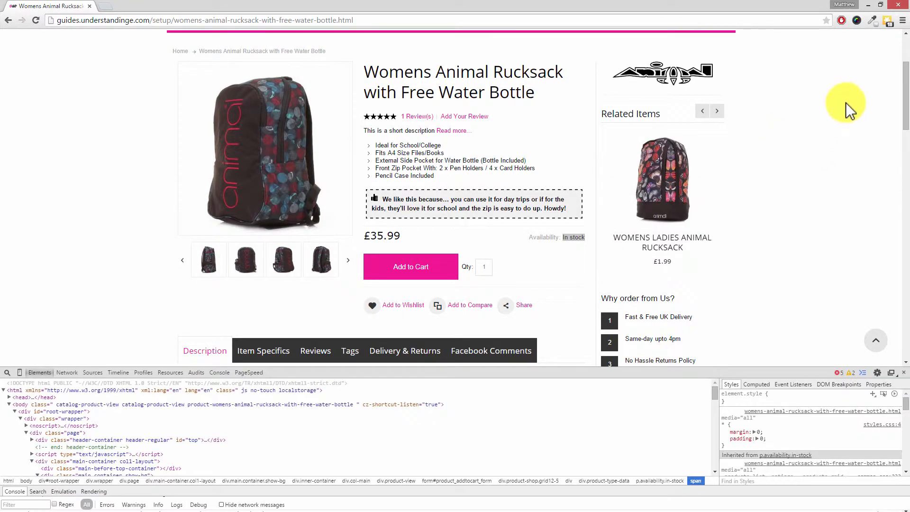
pyautogui.moveTo(729, 340)
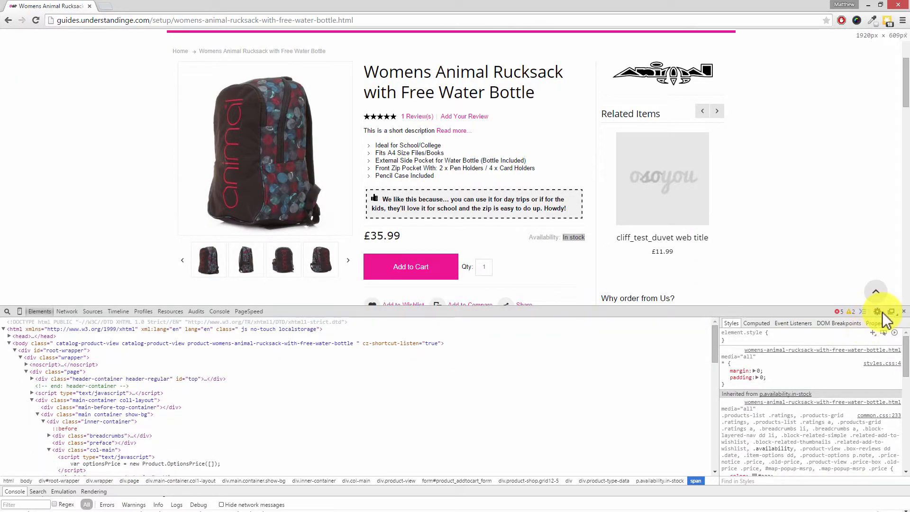
pyautogui.moveTo(894, 312)
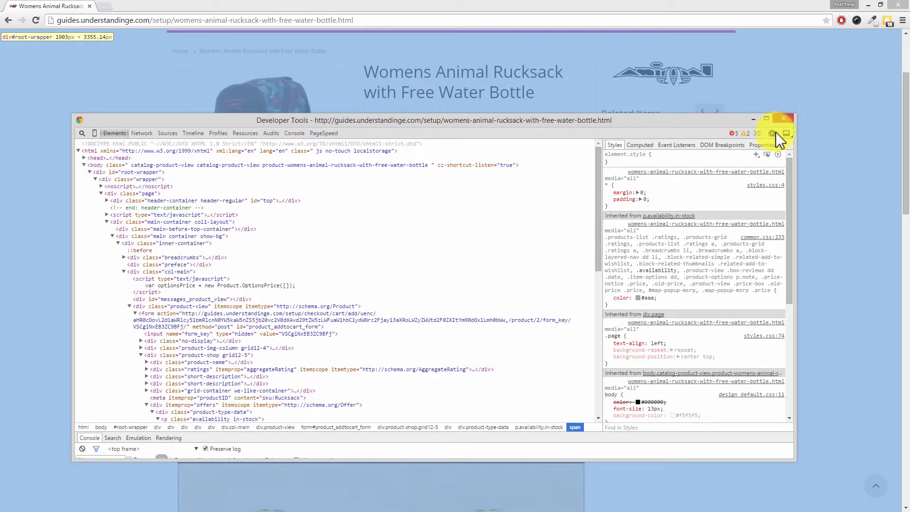
pyautogui.click(783, 119)
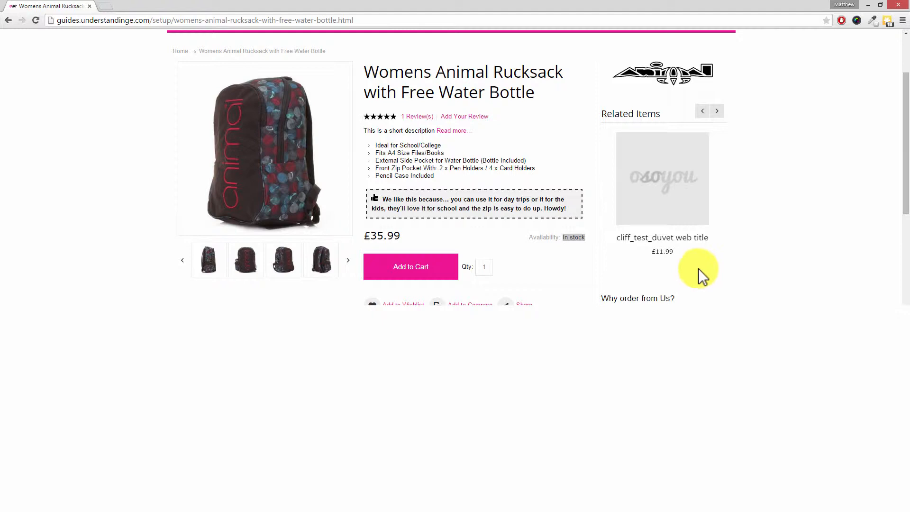
# - Reopen DevTools and highlight the 'In stock' span inside the availability paragraph
pyautogui.press('F12')
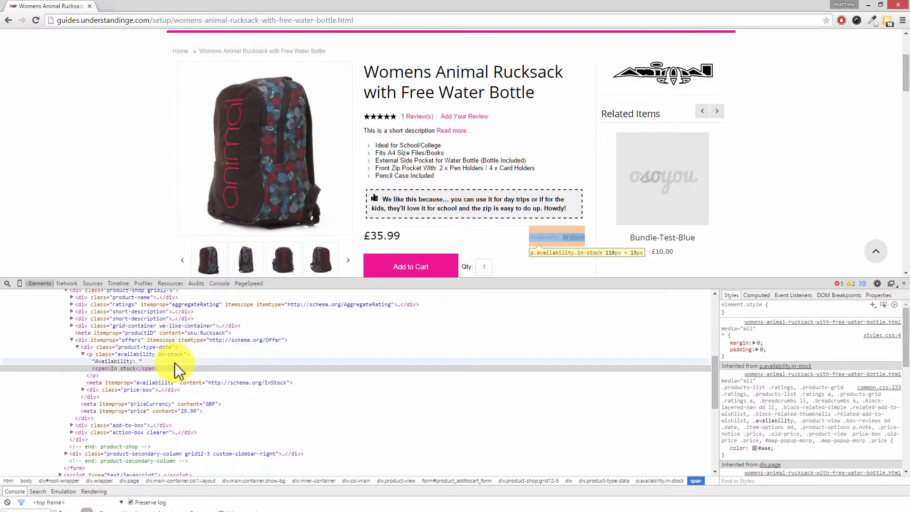
pyautogui.moveTo(92, 172)
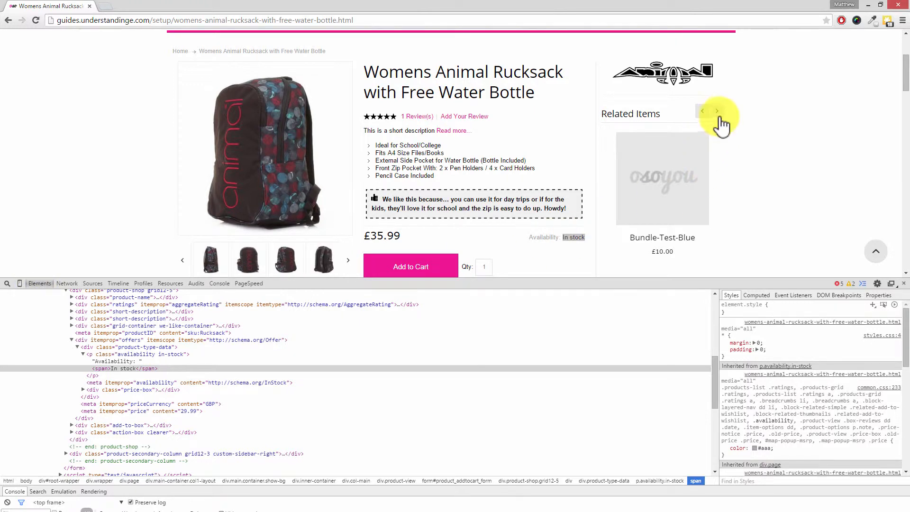
pyautogui.click(717, 111)
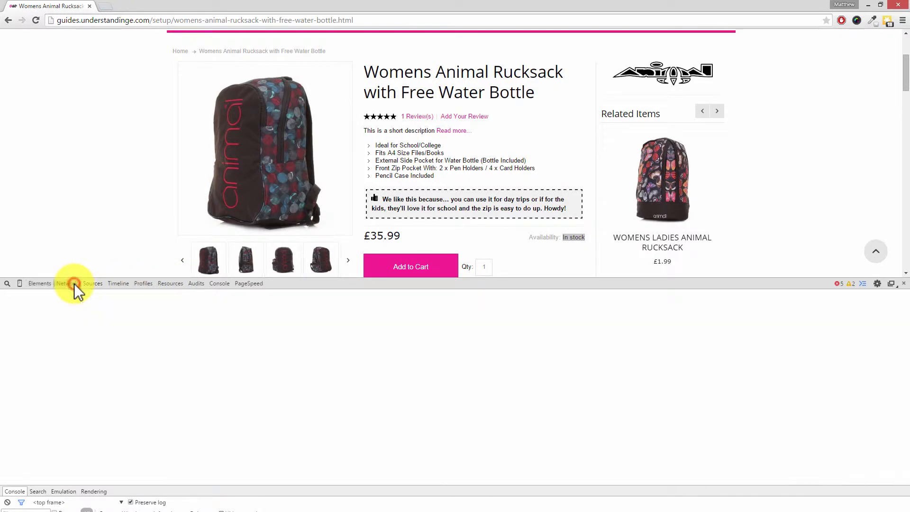
# - Look through the Network, Sources, Timeline and Profiles panels of DevTools
pyautogui.click(66, 284)
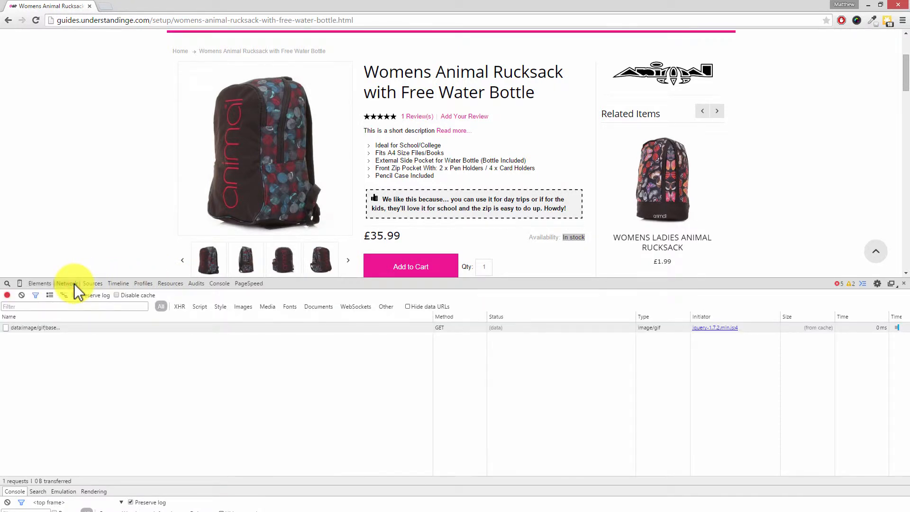
pyautogui.click(717, 111)
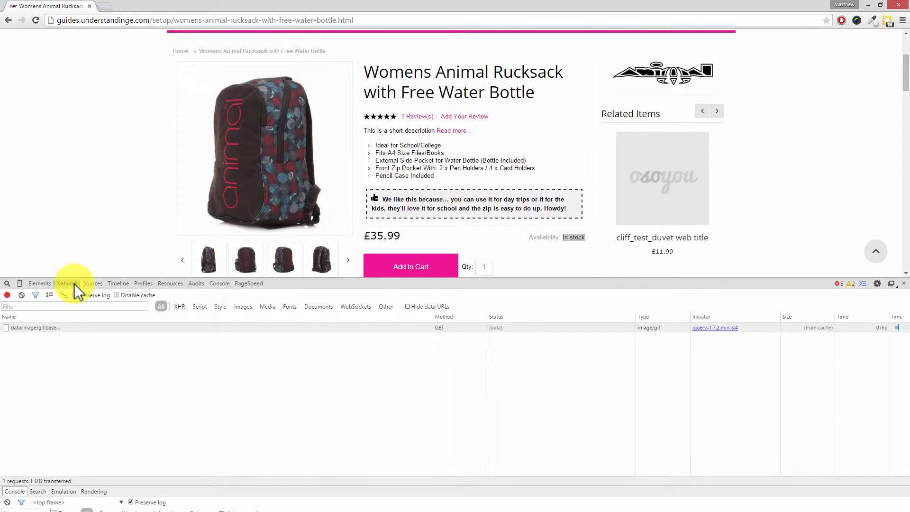
pyautogui.click(85, 283)
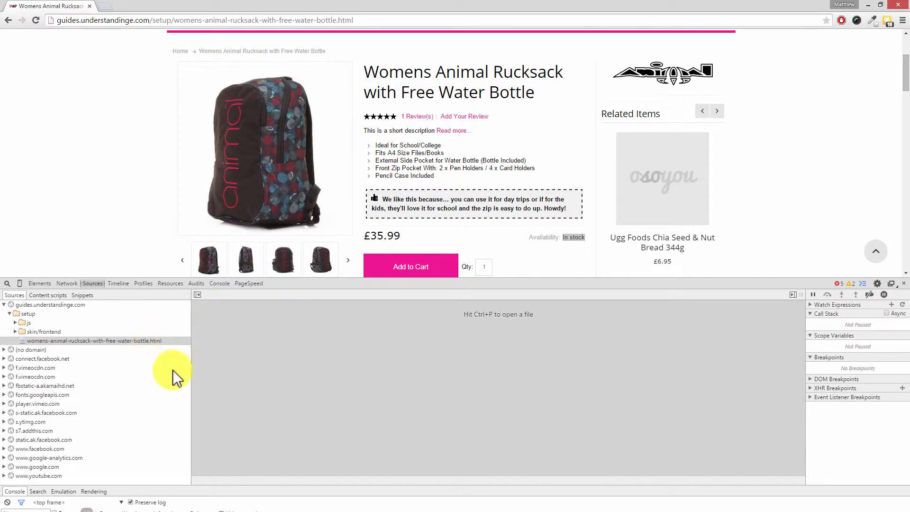
pyautogui.moveTo(119, 289)
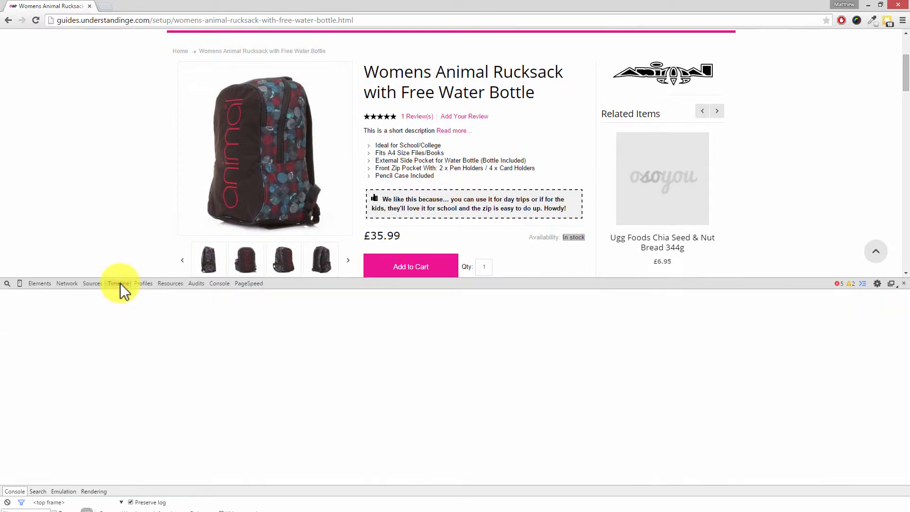
pyautogui.click(118, 283)
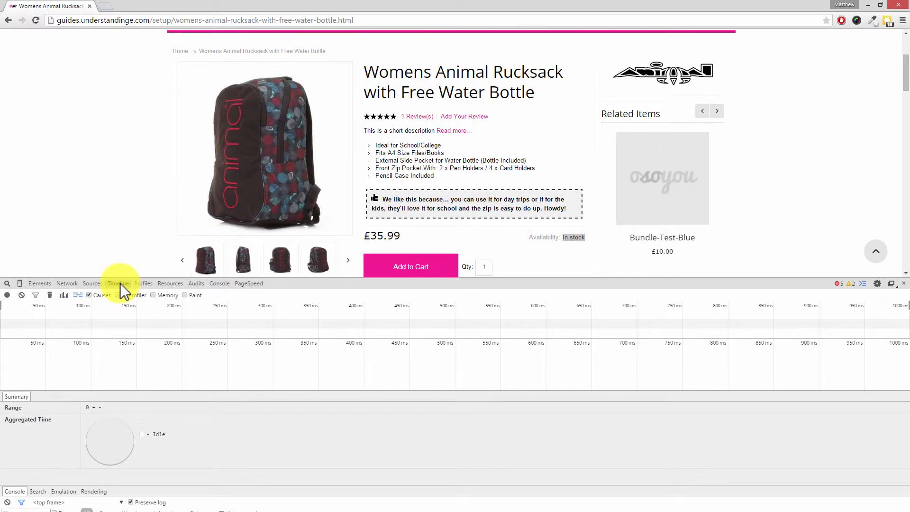
pyautogui.click(142, 283)
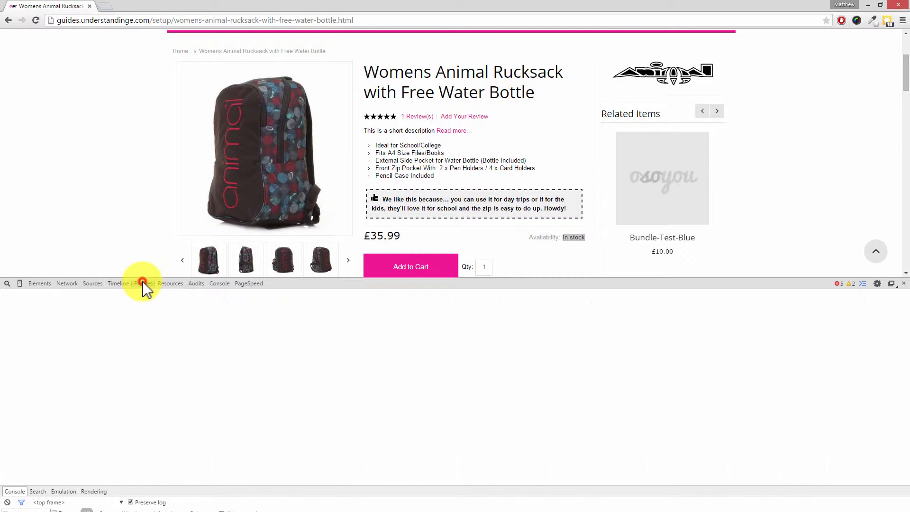
pyautogui.click(142, 284)
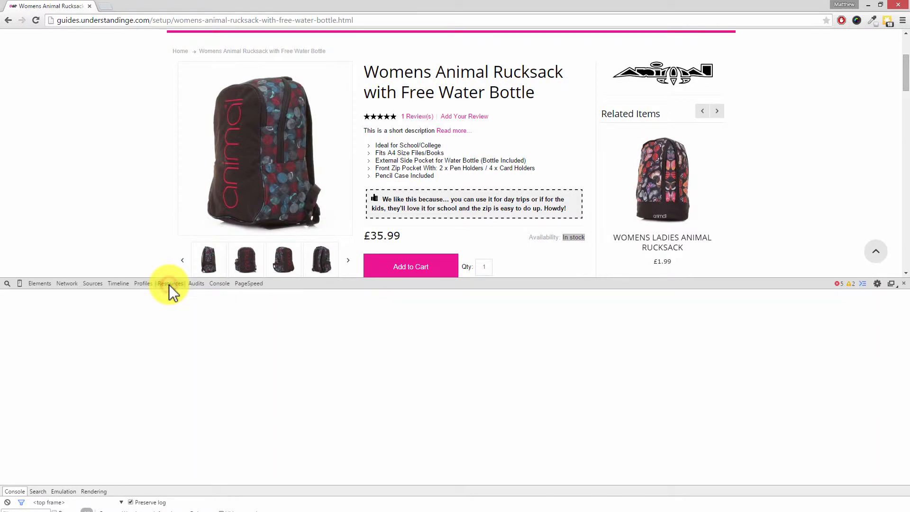
# - Continue through the Resources, Audits and Console panels, ending on PageSpeed Insights
pyautogui.click(170, 283)
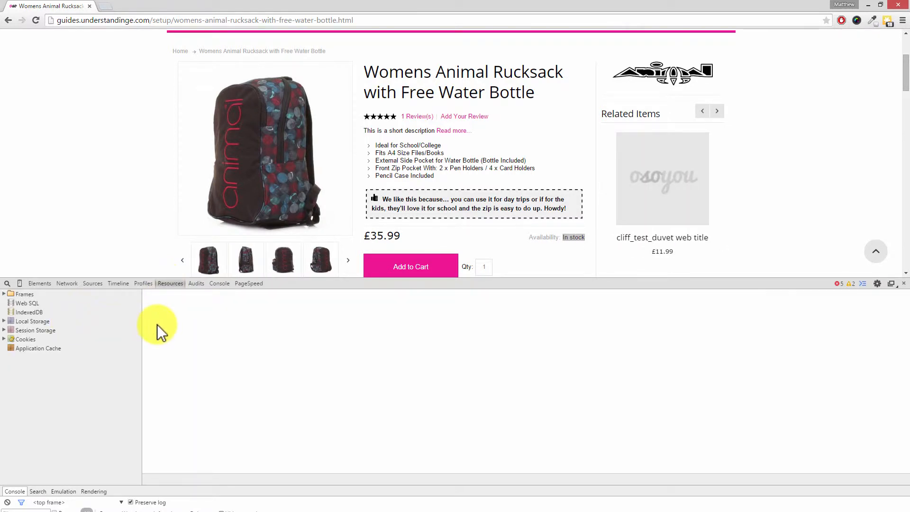
pyautogui.moveTo(76, 314)
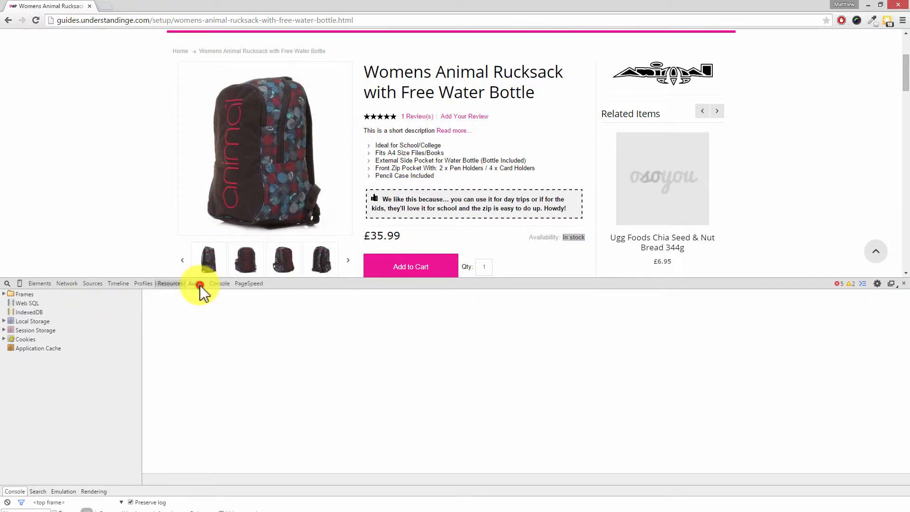
pyautogui.click(196, 284)
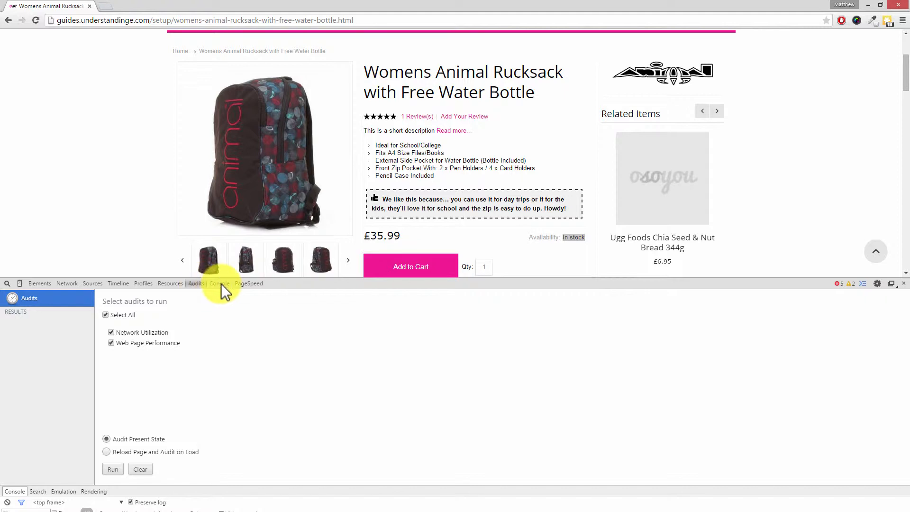
pyautogui.click(219, 284)
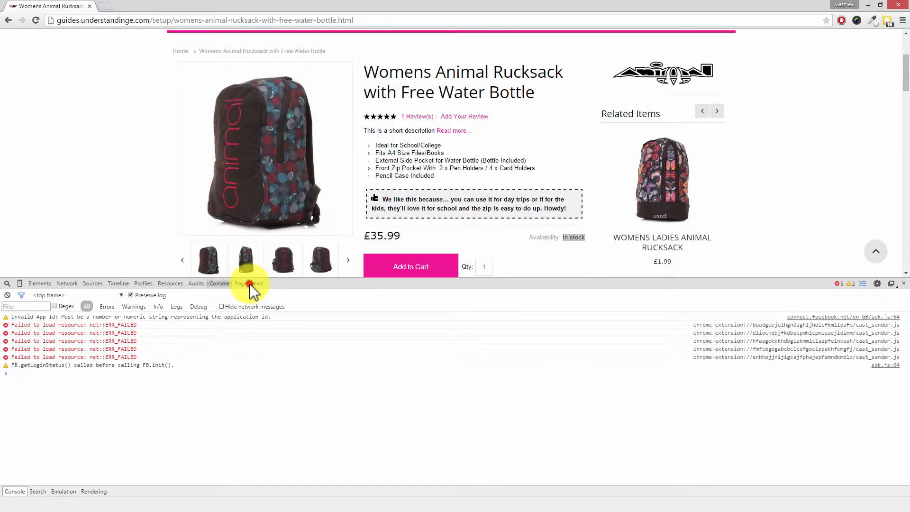
pyautogui.click(249, 283)
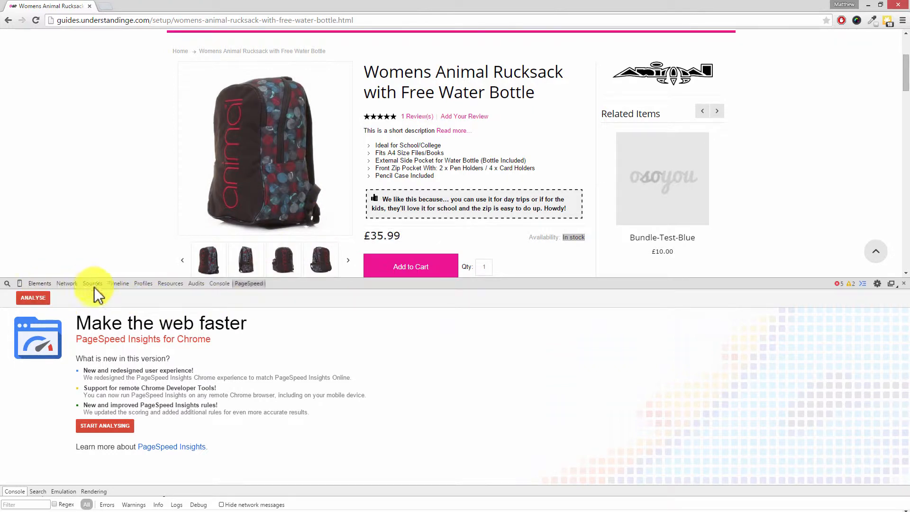
pyautogui.moveTo(171, 283)
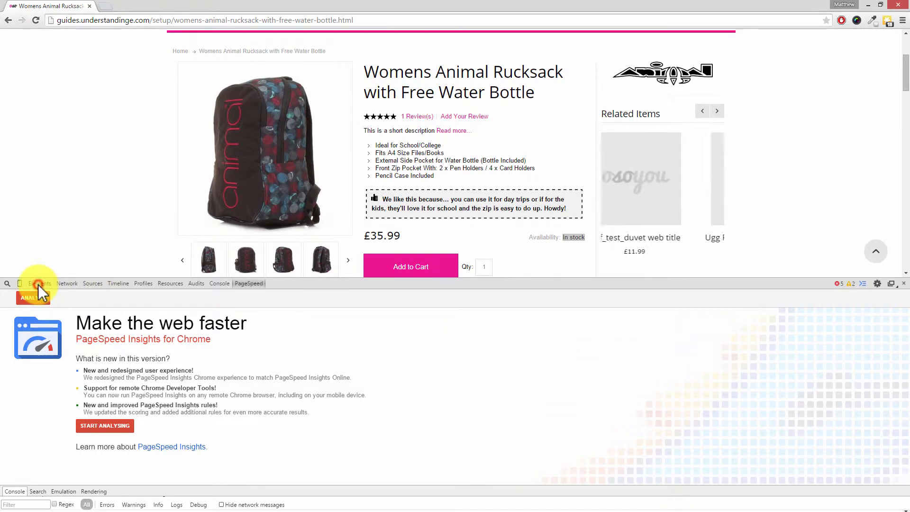
# - Return to the Elements panel to add a span rule with color #ff0
pyautogui.click(39, 284)
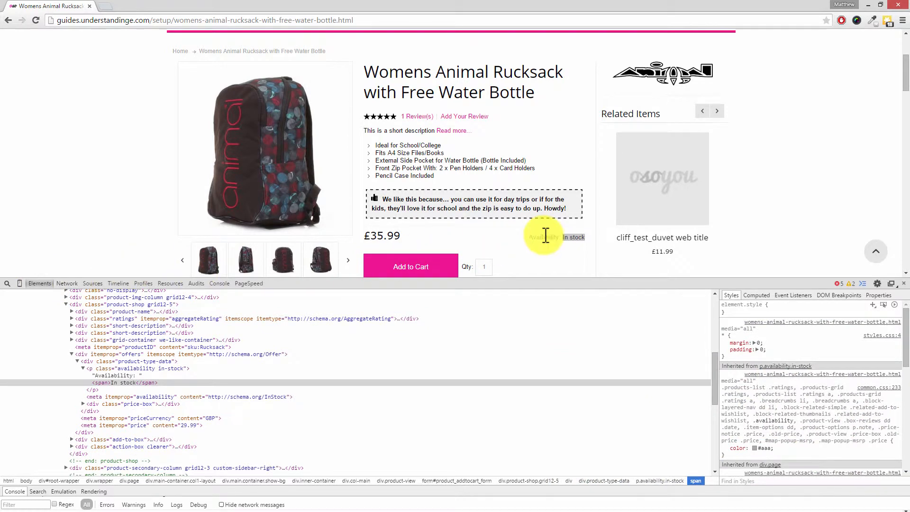
pyautogui.moveTo(571, 238)
pyautogui.write('color: #FF0;')
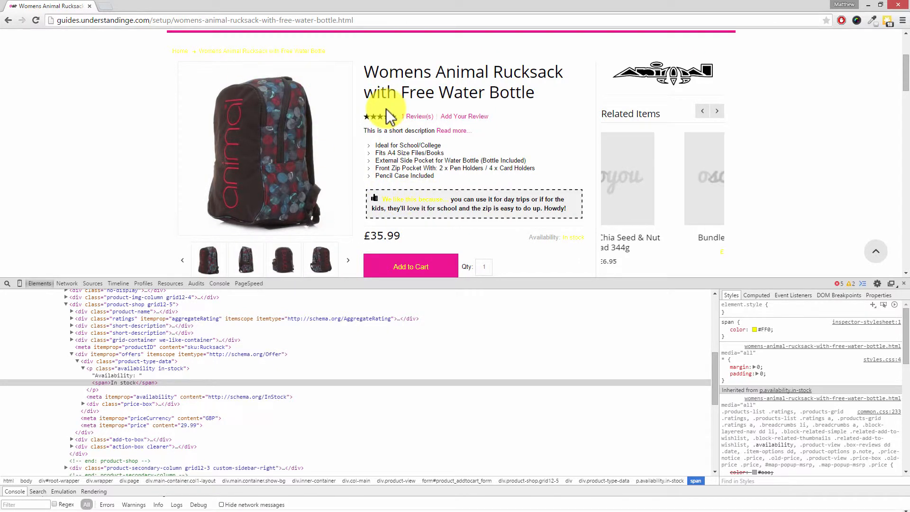
# - Narrow the yellow rule's selector from span to .product-type-data span
pyautogui.click(716, 111)
pyautogui.write('.product-type-data ')
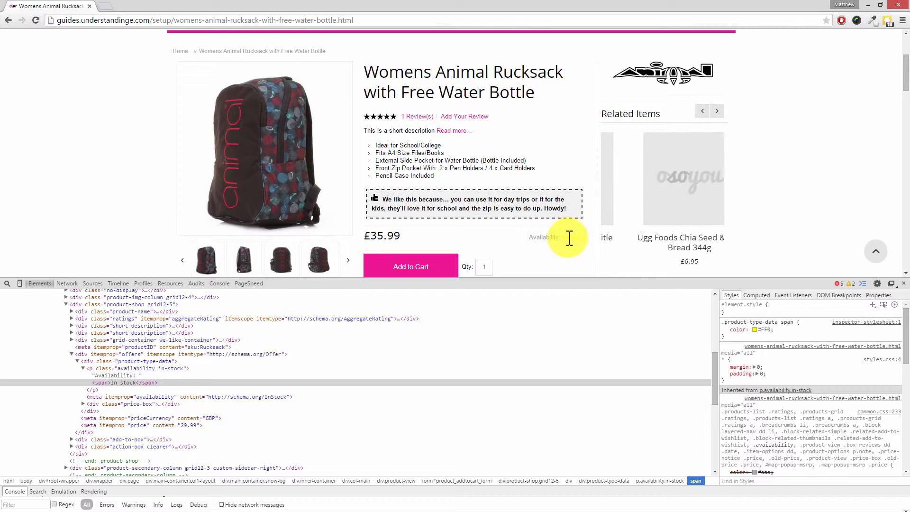
pyautogui.click(716, 111)
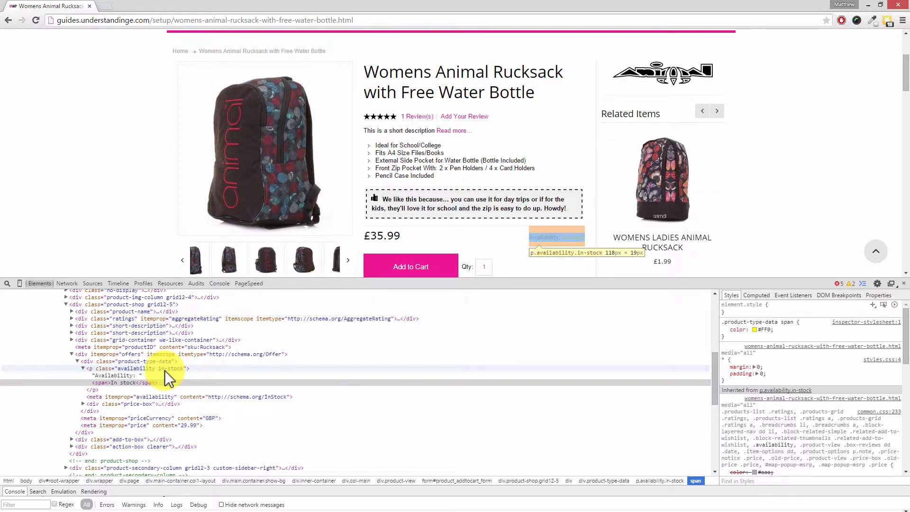
pyautogui.click(348, 259)
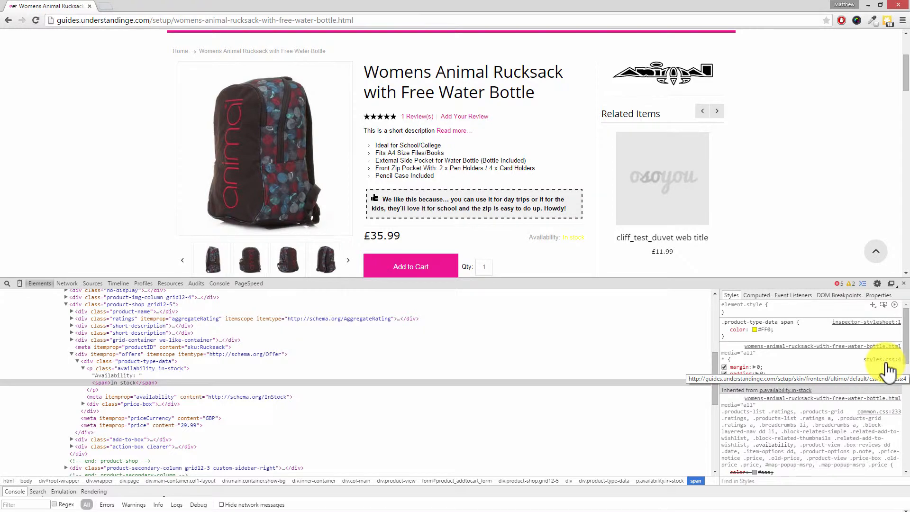
# - Show the inspector-stylesheet file with the .product-type-data span rule in Sources
pyautogui.click(717, 110)
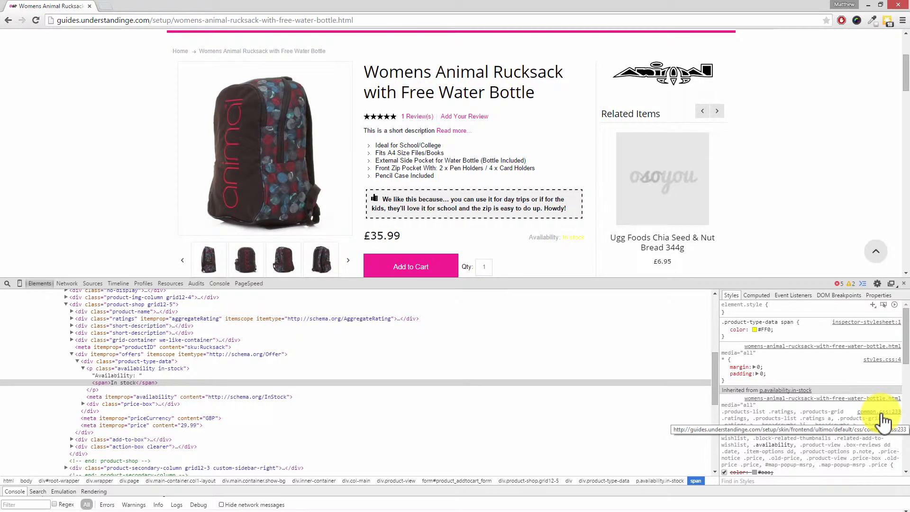
pyautogui.click(716, 110)
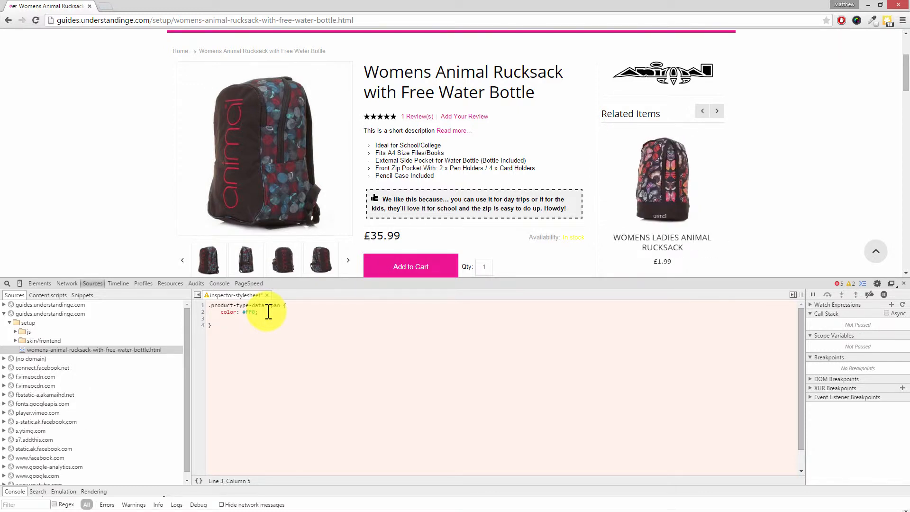
# - Add a dashed red border declaration to the rule and view it in the inspector stylesheet
pyautogui.write('border: 1px dashed #F00;')
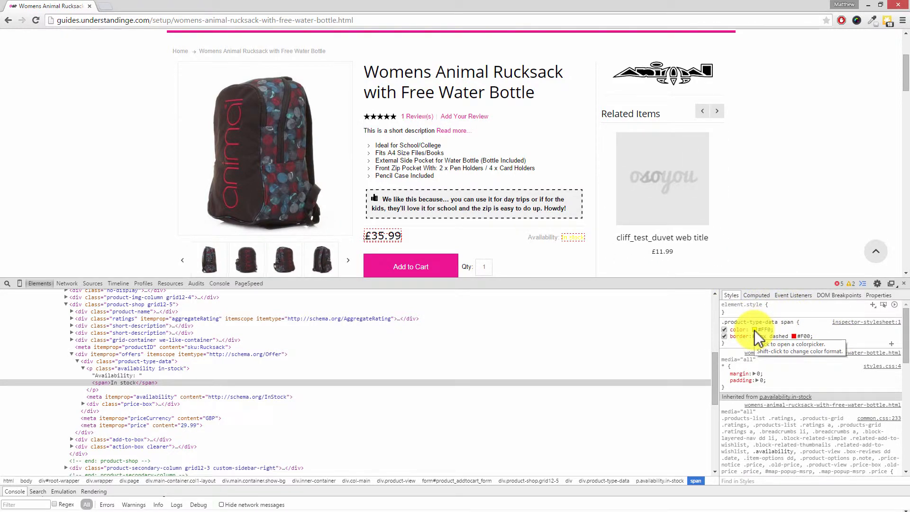
pyautogui.click(749, 330)
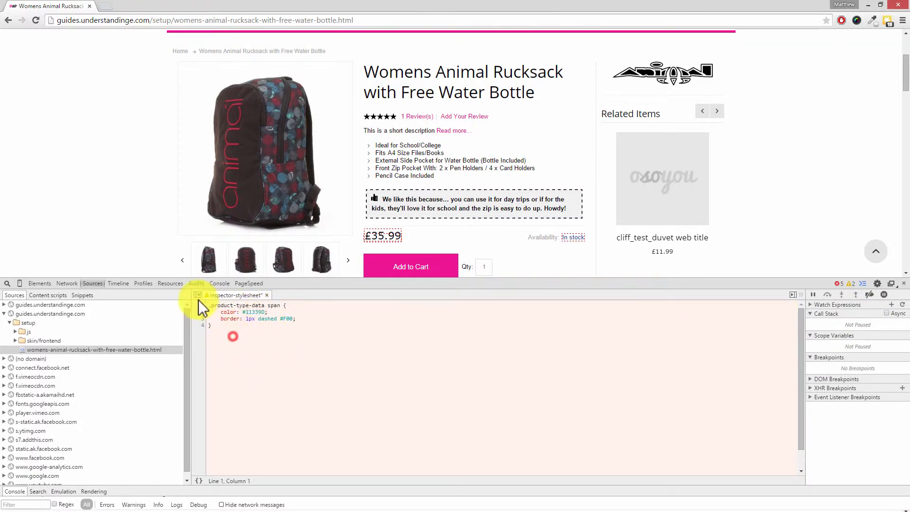
# - Copy the whole four-line .product-type-data span rule from the stylesheet editor
pyautogui.rightClick(232, 307)
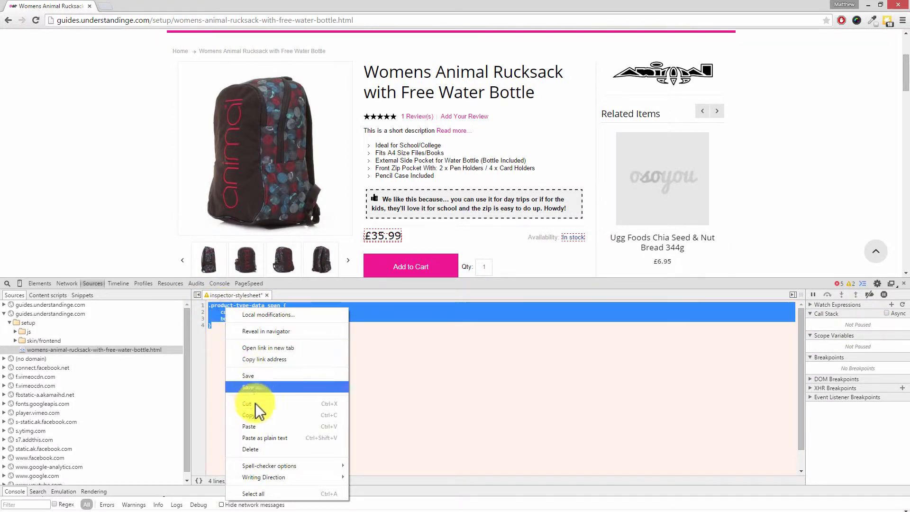
pyautogui.click(252, 493)
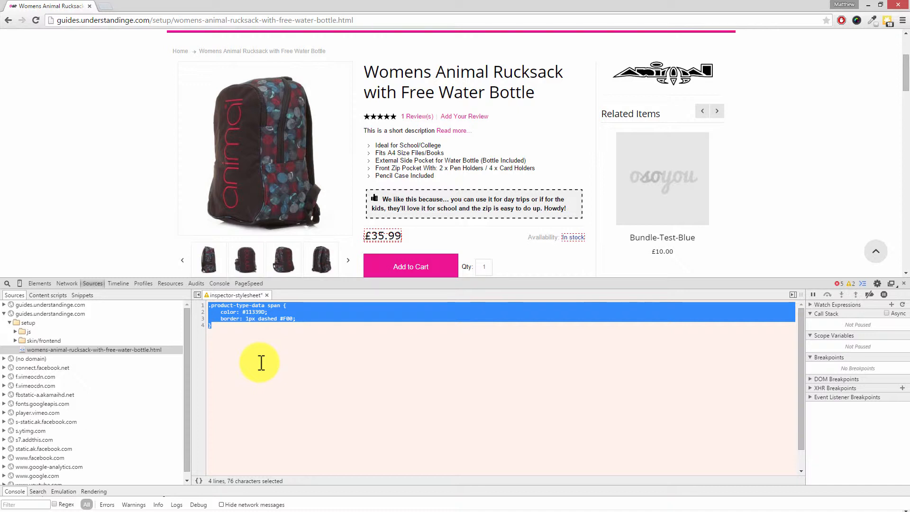
pyautogui.click(261, 325)
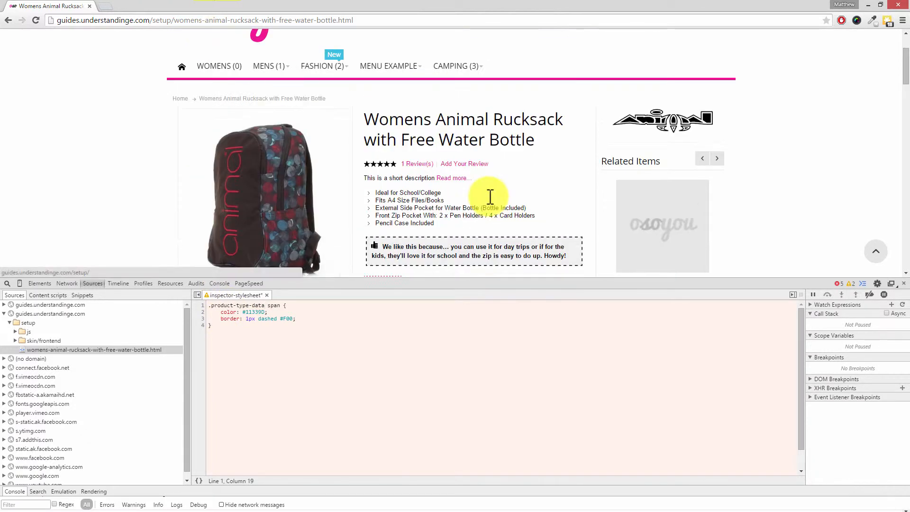
pyautogui.scroll(-3)
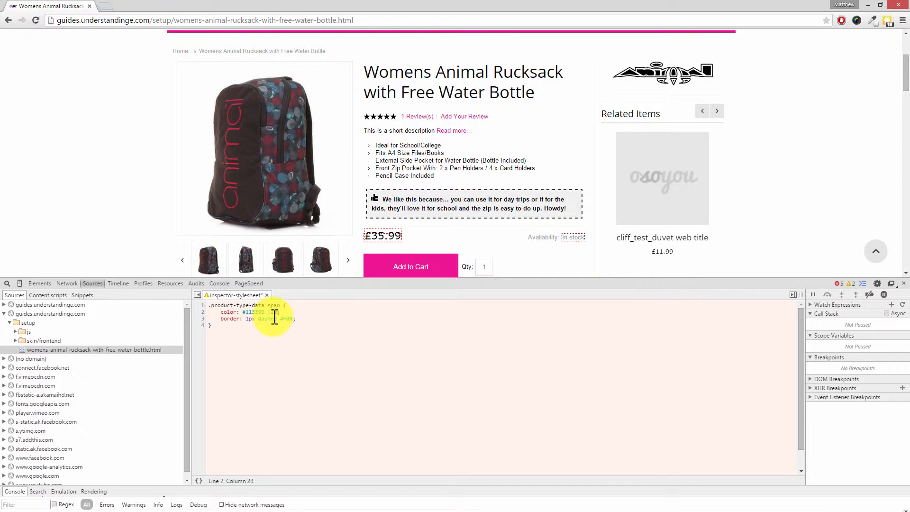
pyautogui.write('!important')
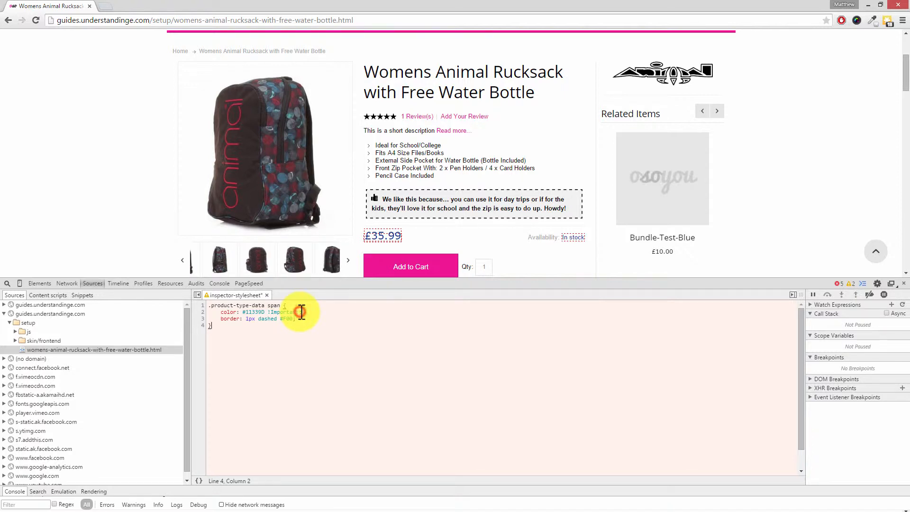
pyautogui.doubleClick(284, 312)
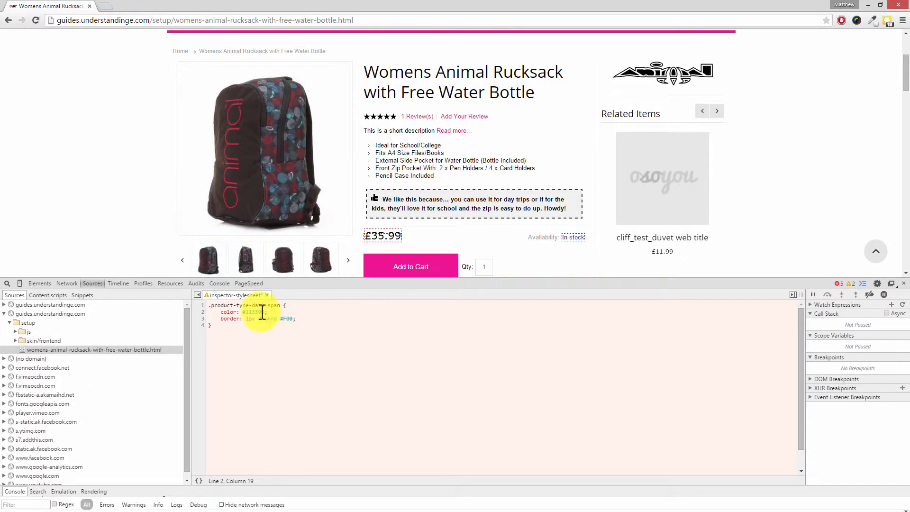
pyautogui.click(39, 283)
pyautogui.write('.catalog-product-view ')
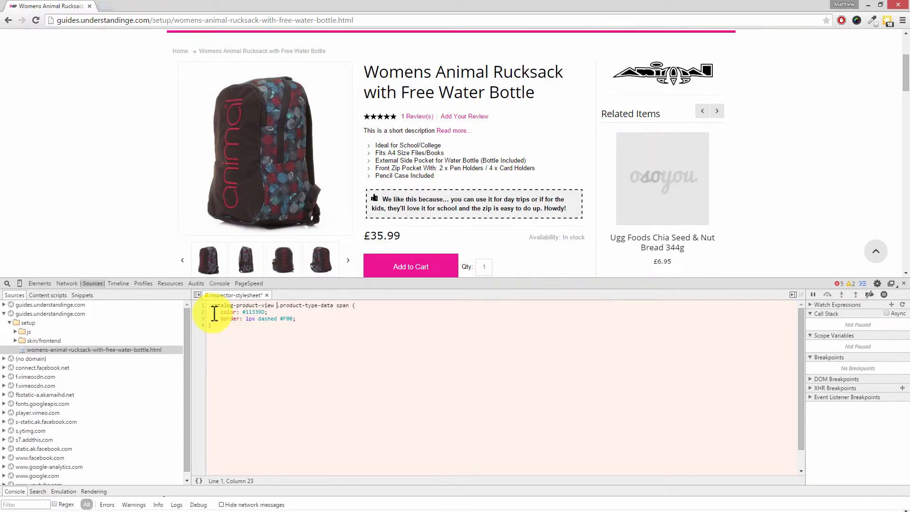
# - Review parts of the rule's selector, then return to the Elements tree with the catalog-product-view body
pyautogui.click(716, 111)
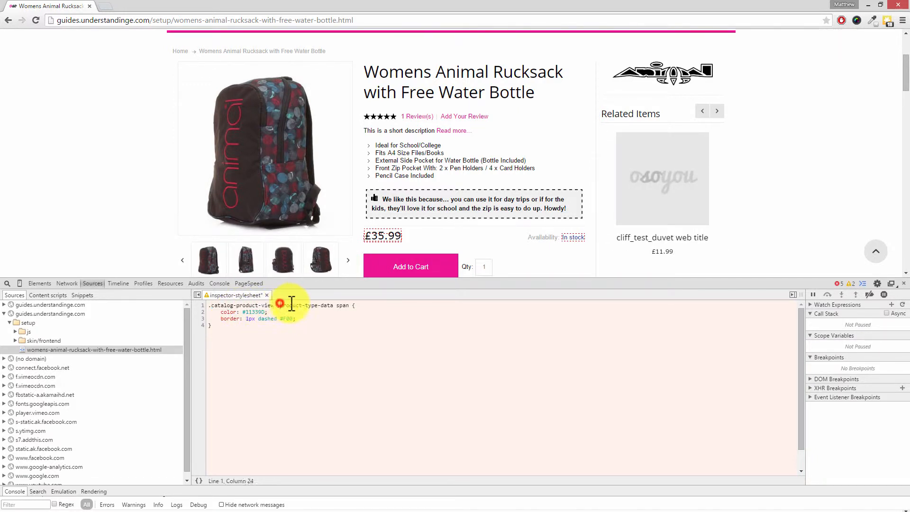
pyautogui.doubleClick(306, 305)
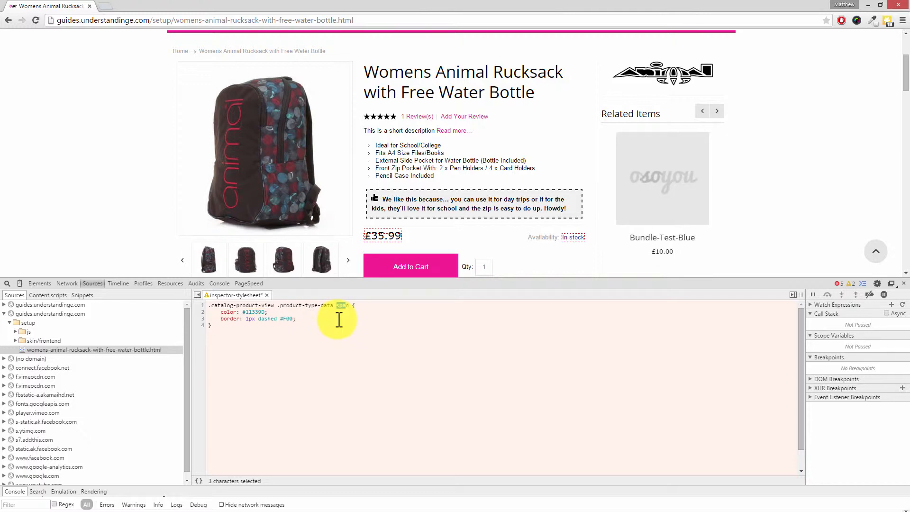
pyautogui.click(716, 111)
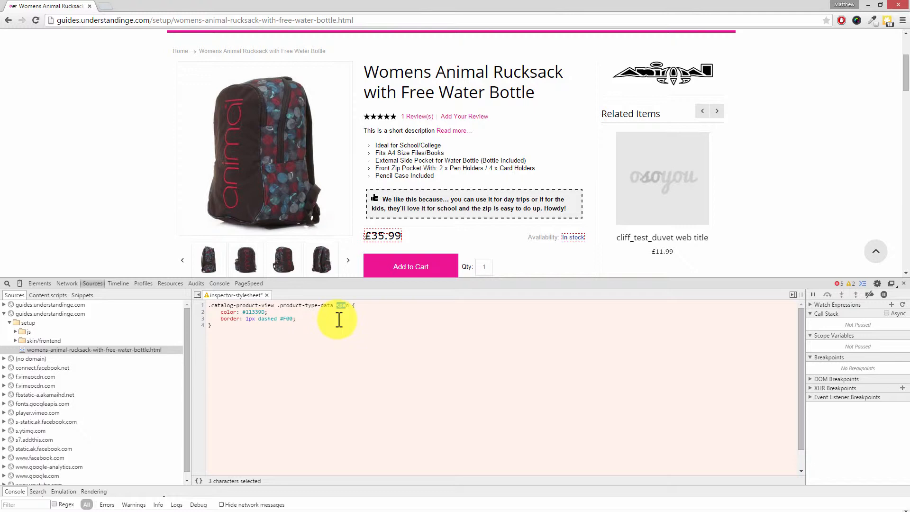
pyautogui.click(717, 111)
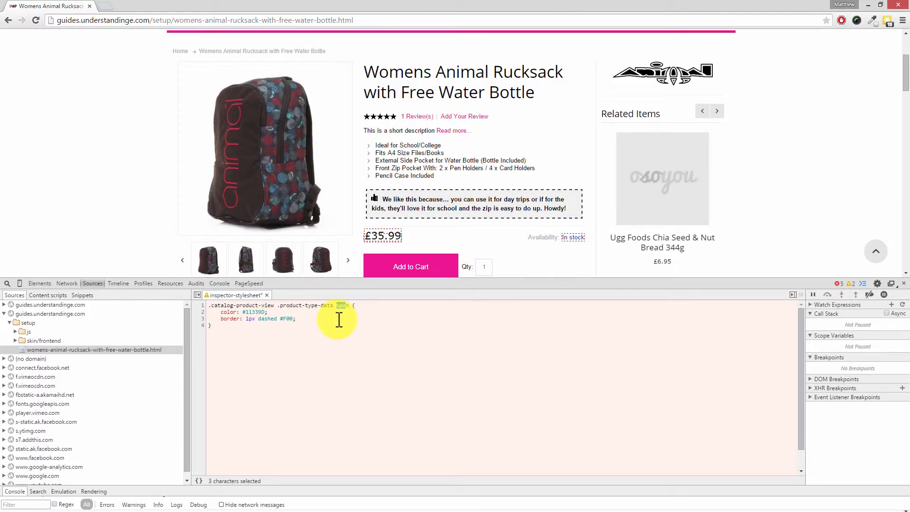
pyautogui.click(40, 284)
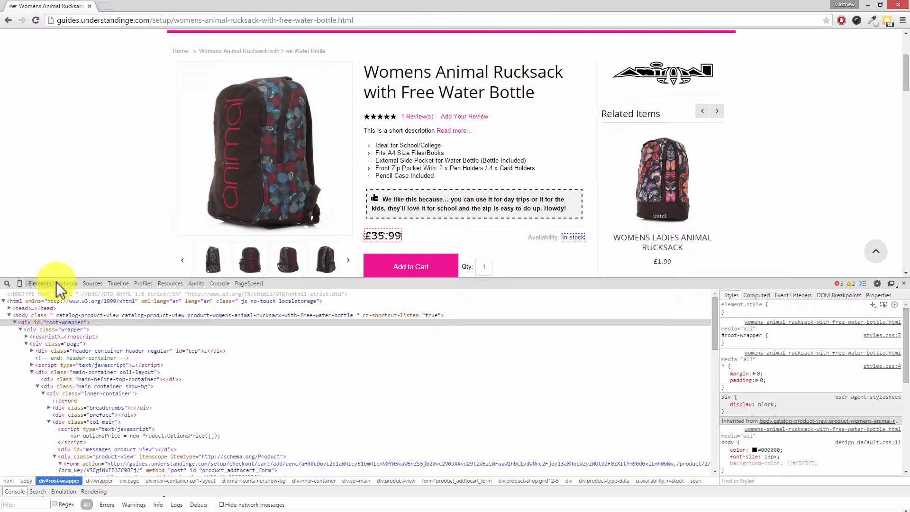
# - Inspect the In stock label to reveal its span and the inspector-stylesheet rule
pyautogui.rightClick(521, 252)
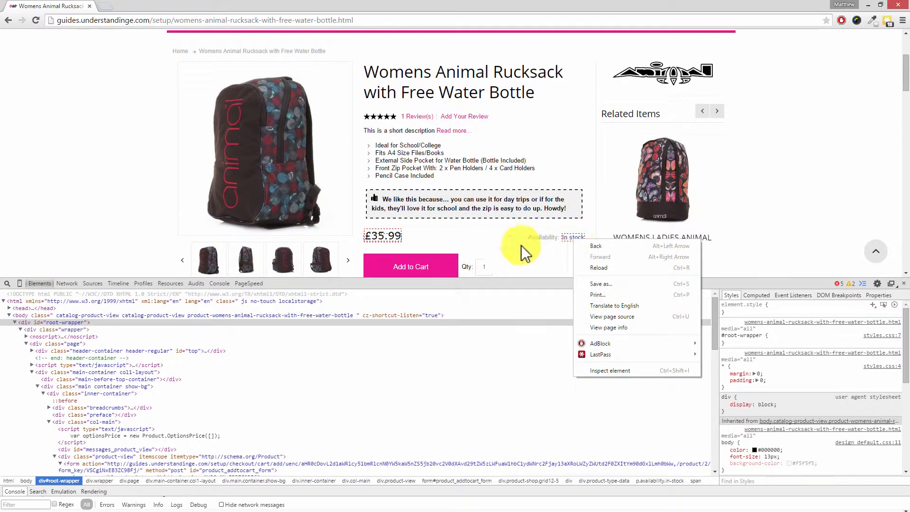
pyautogui.moveTo(609, 375)
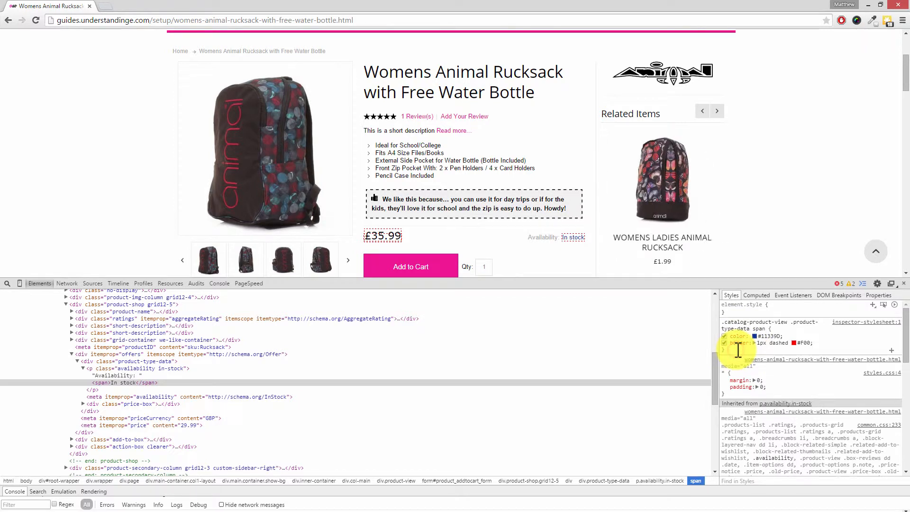
# - Add font-size: 23px and font-weight: bold to the In stock span's inspector-stylesheet rule
pyautogui.click(749, 350)
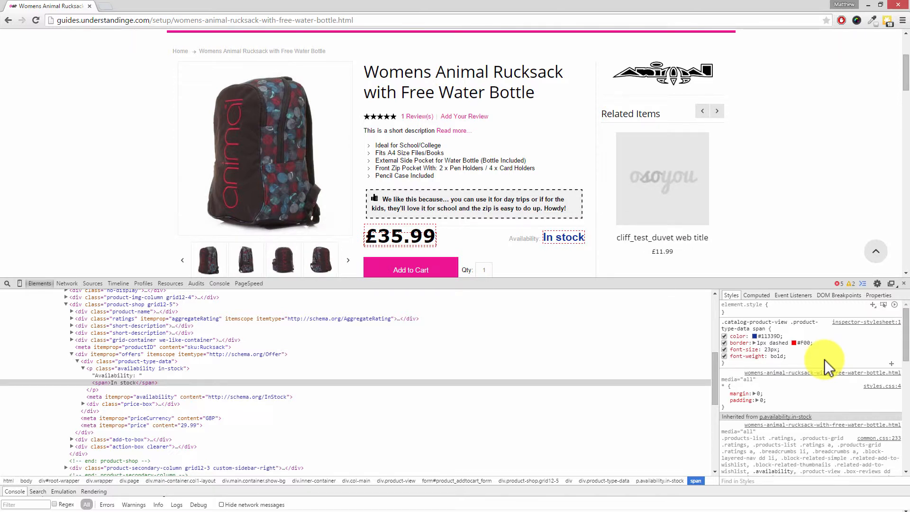
pyautogui.click(716, 111)
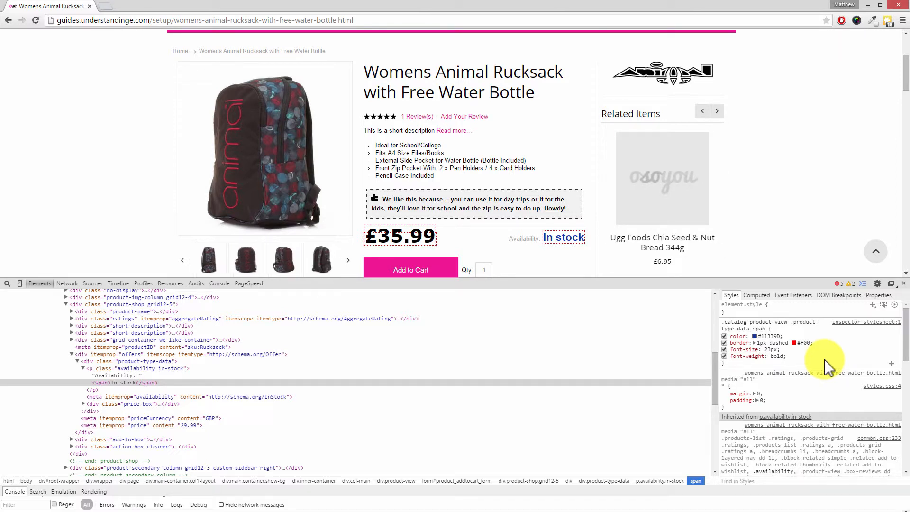
pyautogui.moveTo(834, 325)
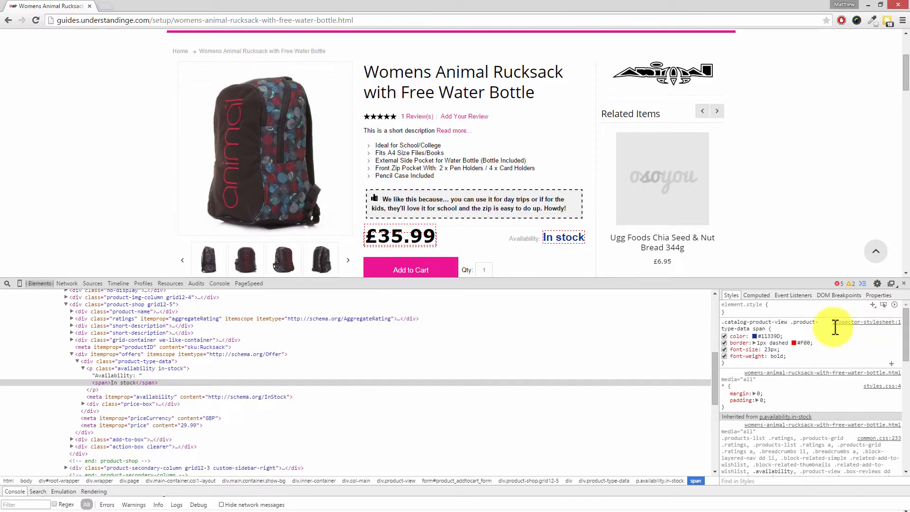
pyautogui.click(92, 284)
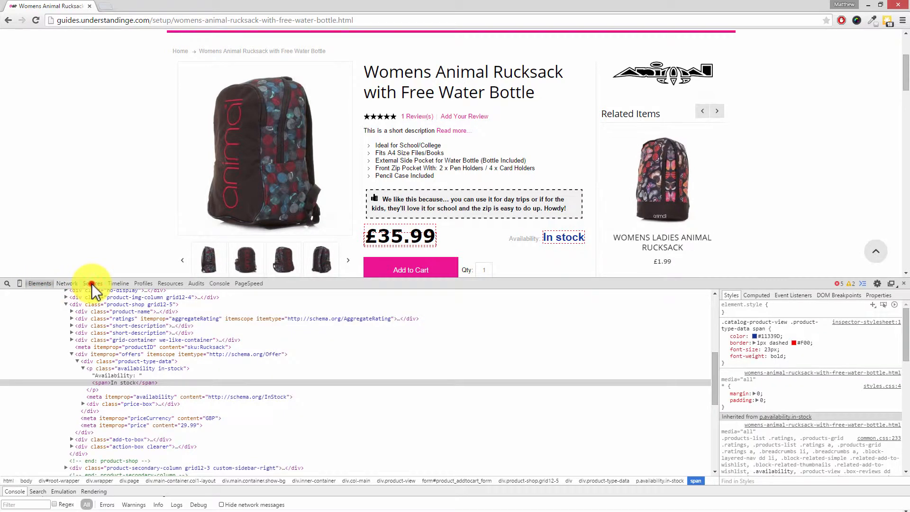
# - Copy the full six-line inspector-stylesheet rule from the Sources view to the clipboard
pyautogui.click(92, 283)
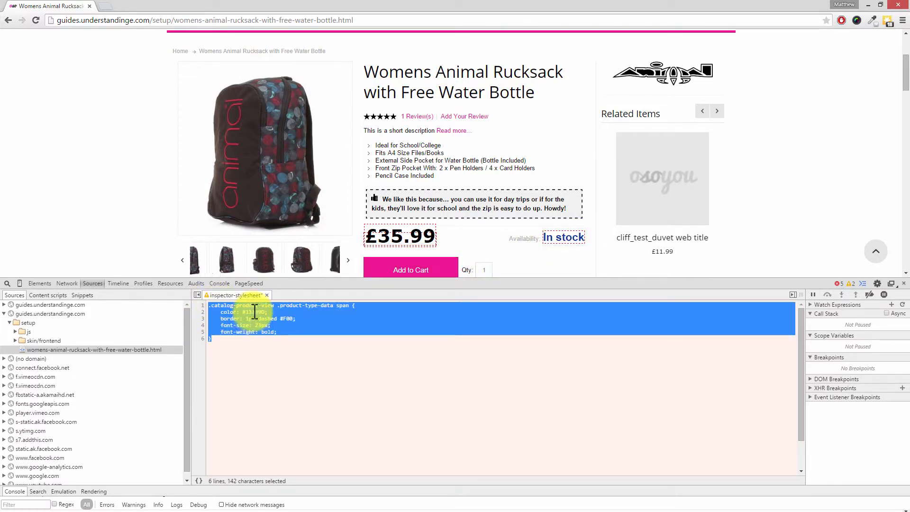
pyautogui.rightClick(250, 317)
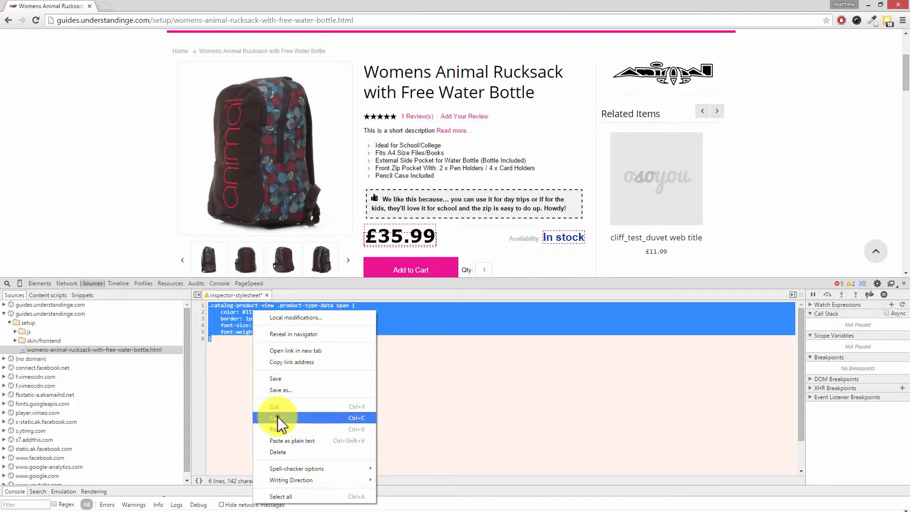
pyautogui.click(274, 418)
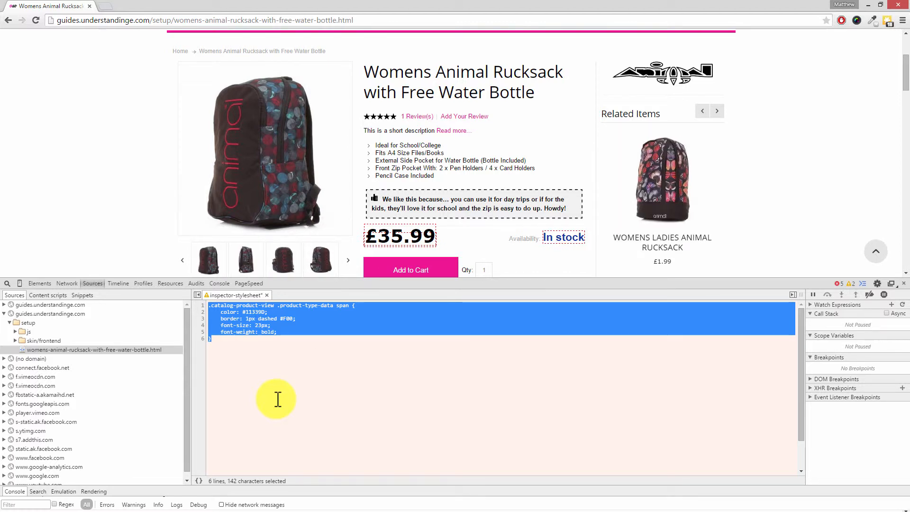
pyautogui.click(348, 259)
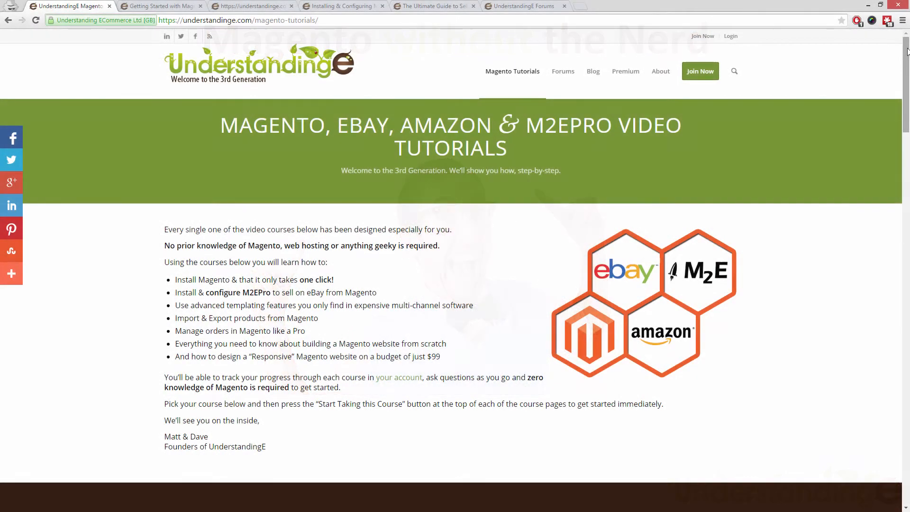
# - Browse the course list, then view the Getting Started and responsive Magento design course pages
pyautogui.scroll(-3)
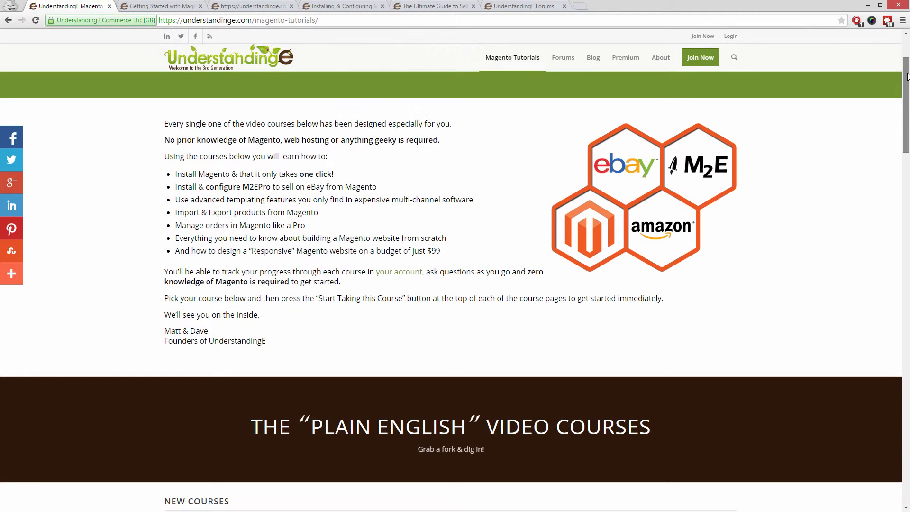
pyautogui.scroll(-3)
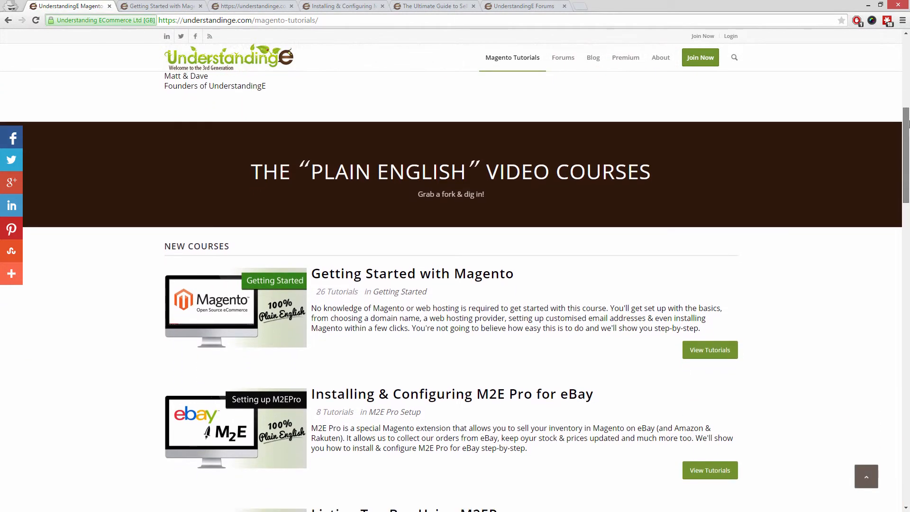
pyautogui.scroll(-3)
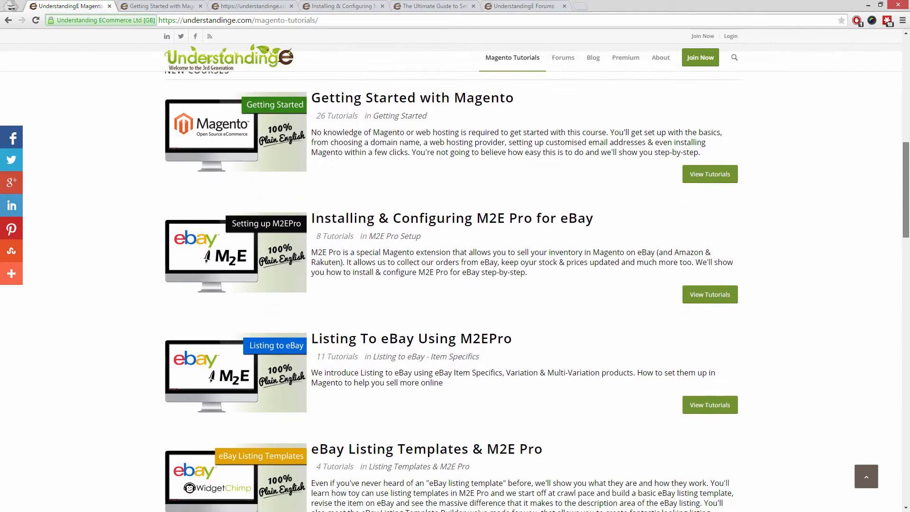
pyautogui.scroll(-3)
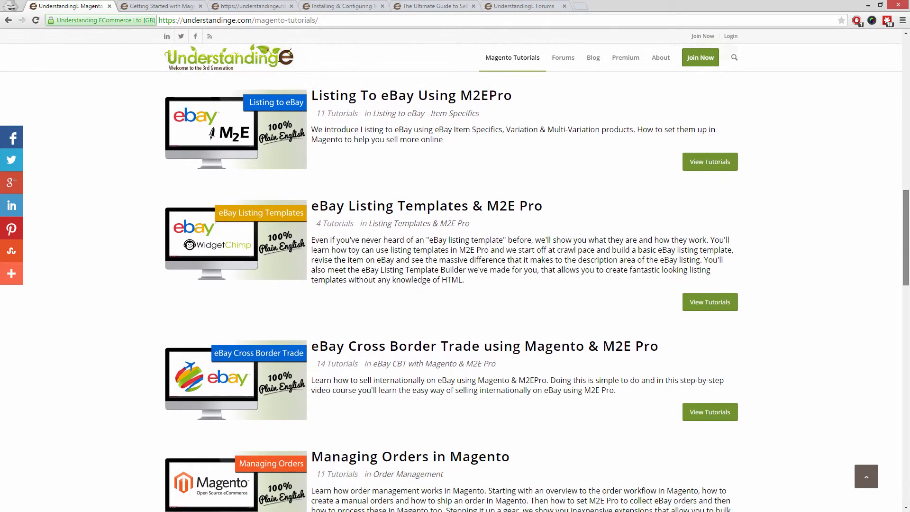
pyautogui.click(161, 5)
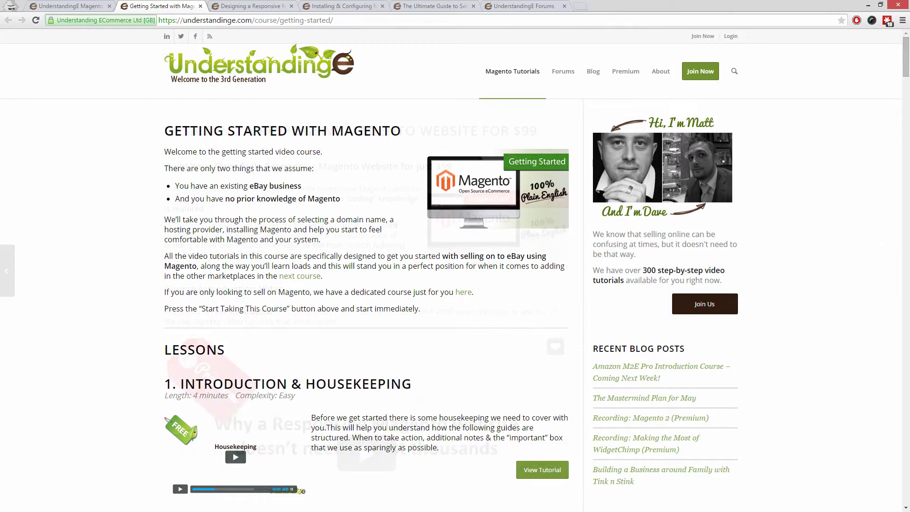
pyautogui.click(253, 6)
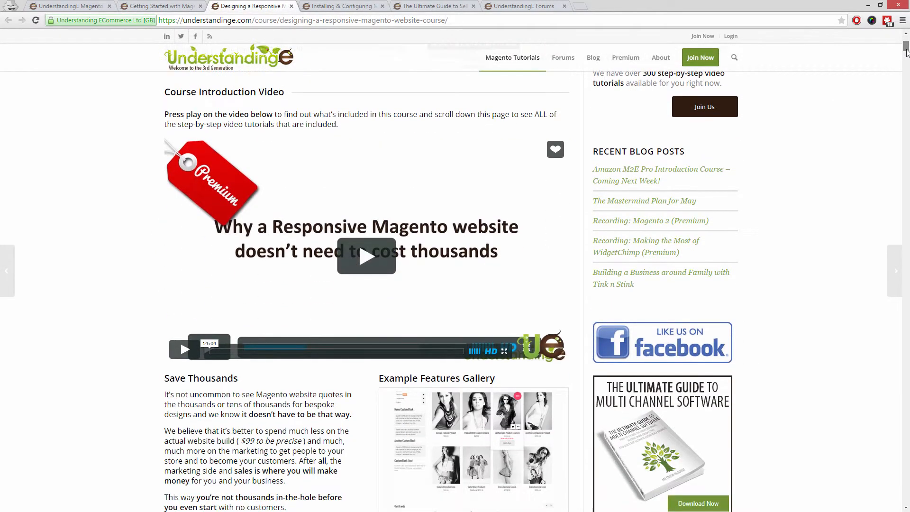
# - Move on to the Installing & Configuring M2E Pro for eBay course page
pyautogui.scroll(-3)
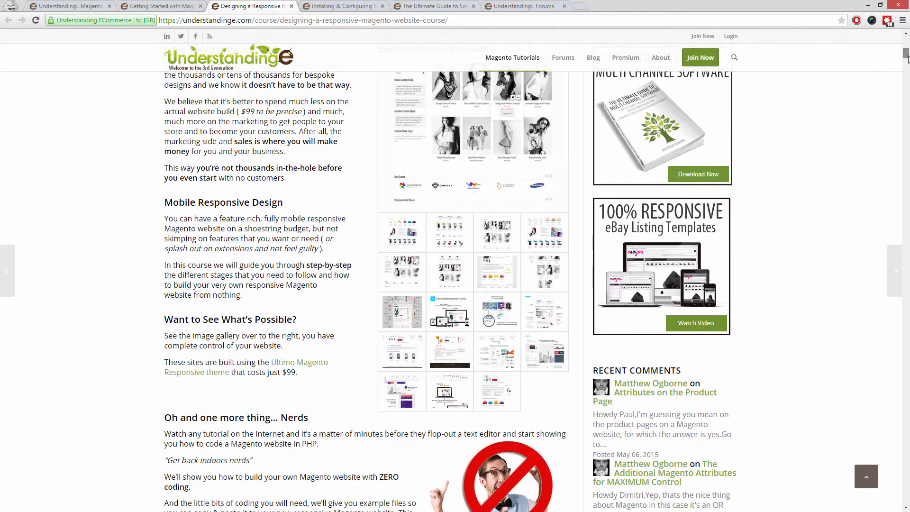
pyautogui.scroll(-3)
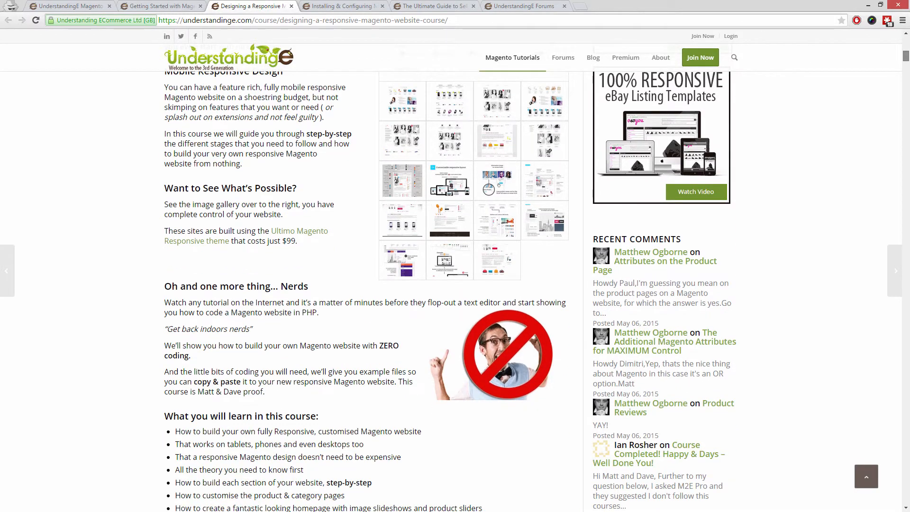
pyautogui.scroll(-3)
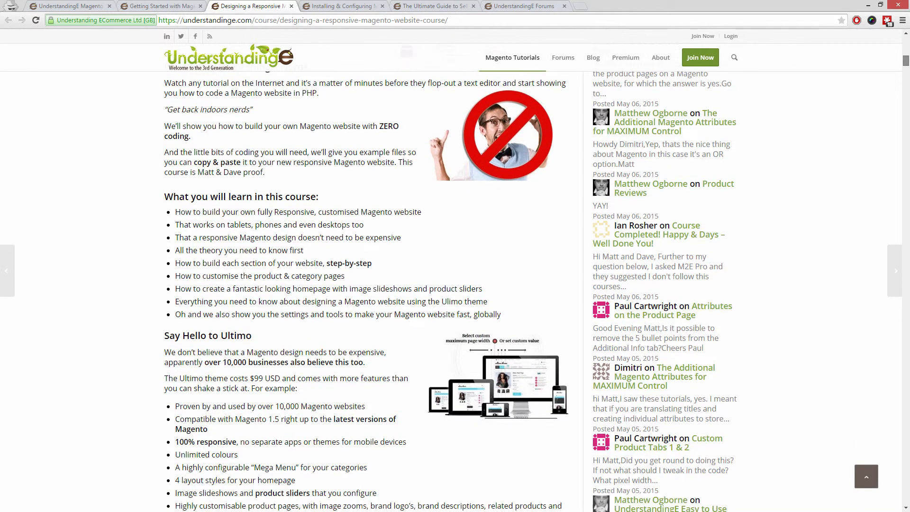
pyautogui.click(342, 6)
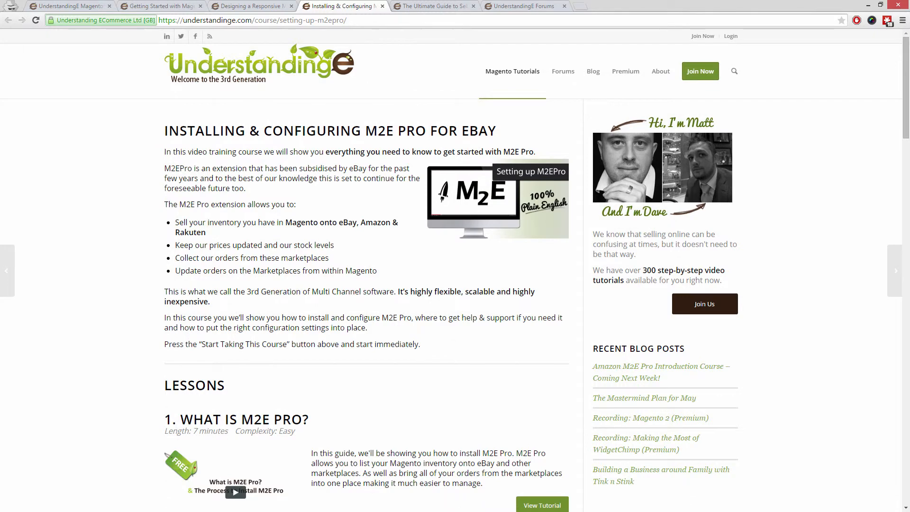